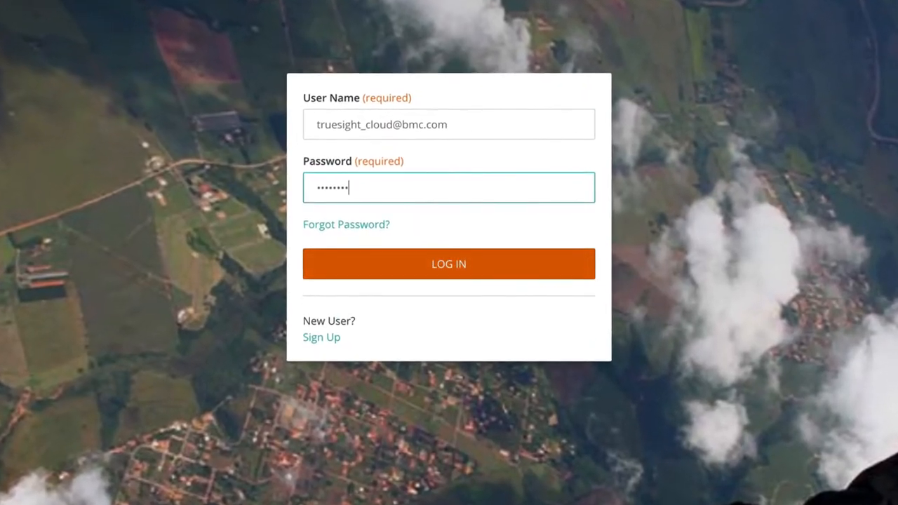
Log in with the filled-in credentials to reach the compliance dashboard
left_click(449, 264)
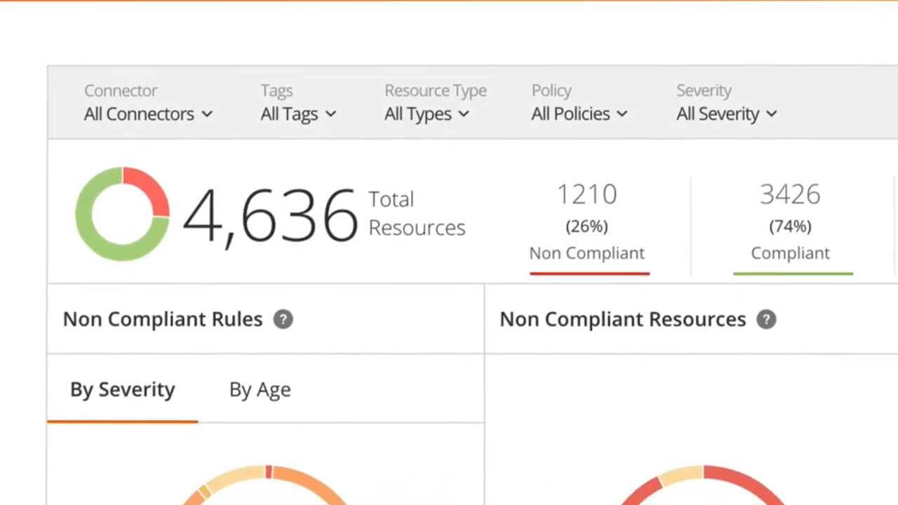
scroll("down", 3)
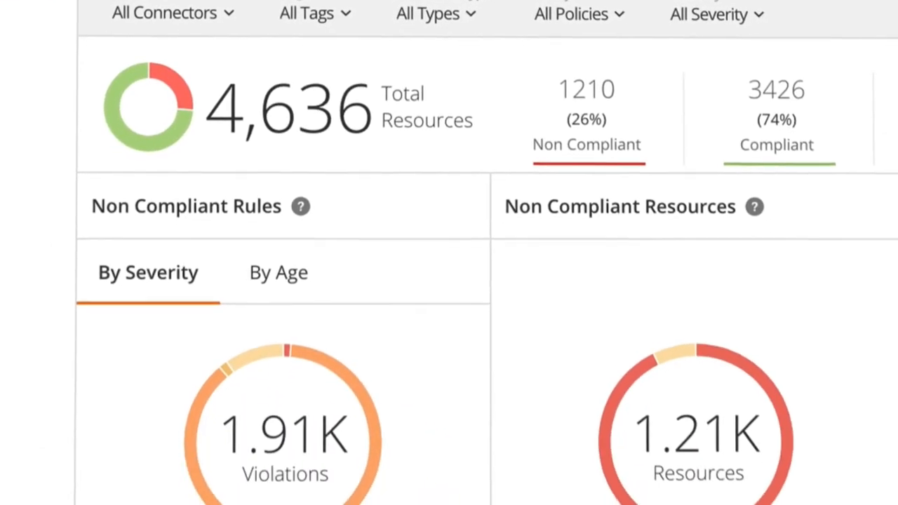
scroll("down", 3)
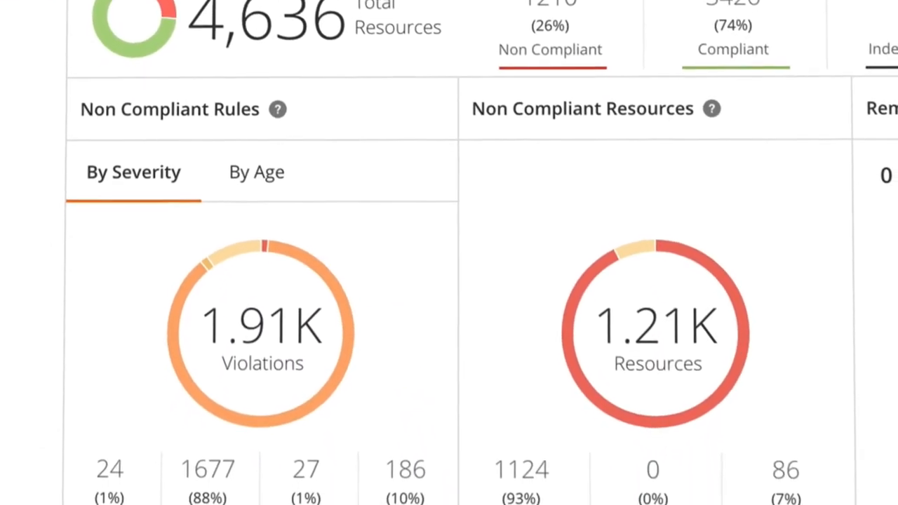
scroll("down", 3)
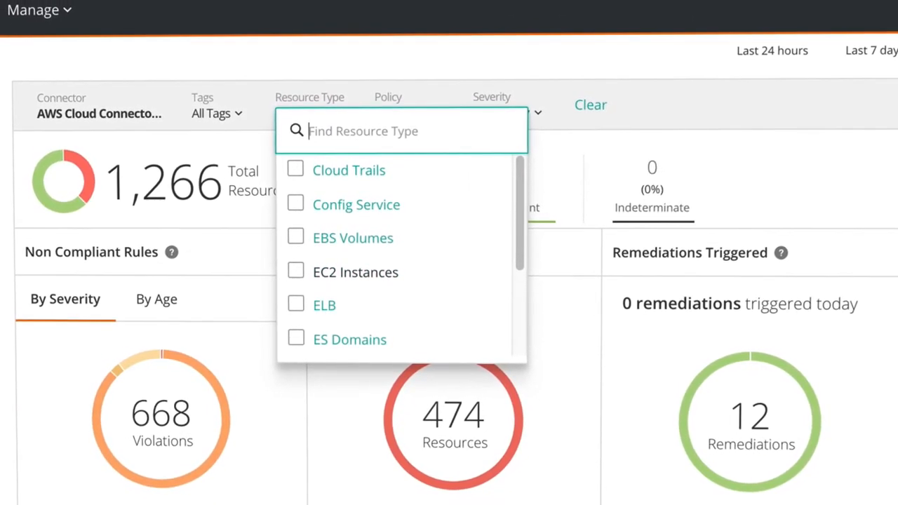
Filter the dashboard to ES Domains and view the 'Domain does not have open access' rule violation details
left_click(295, 338)
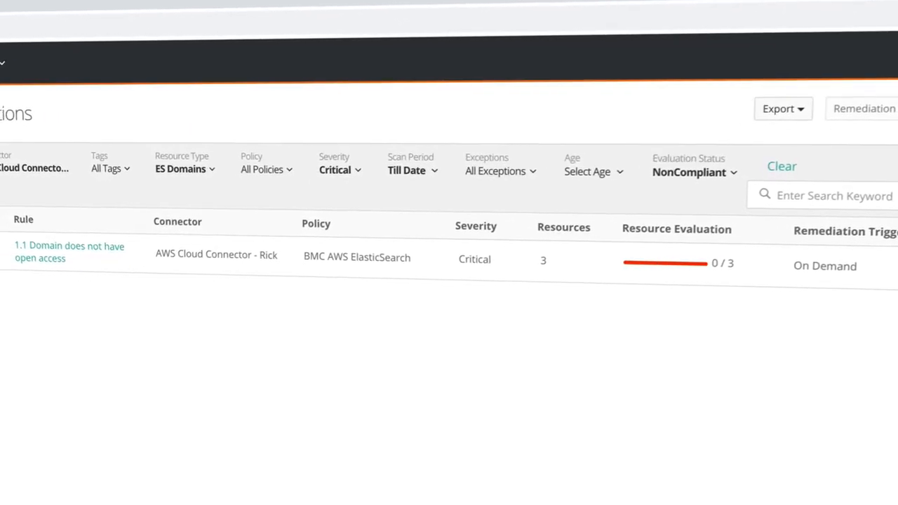
left_click(69, 252)
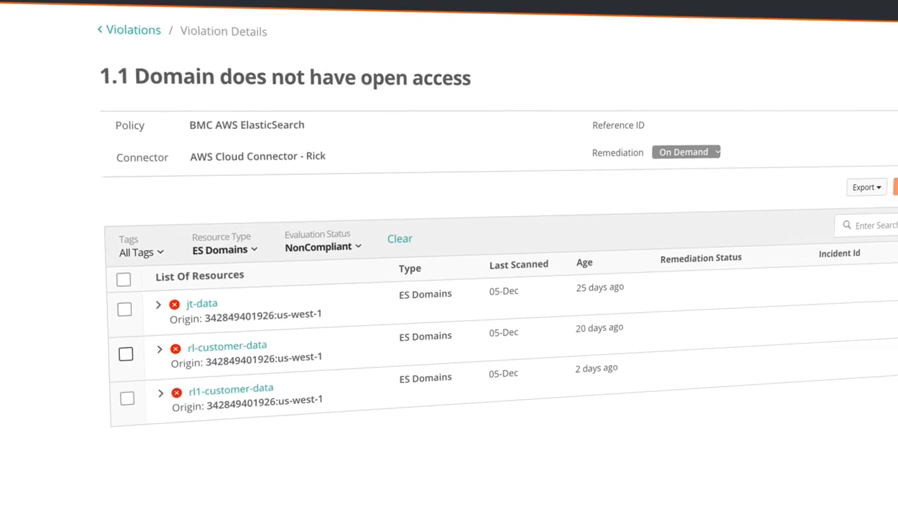
Remediate the rl-customer-data domain's violation and re-evaluate the AWS connector, leaving 2 non-compliant ES Domains
left_click(124, 354)
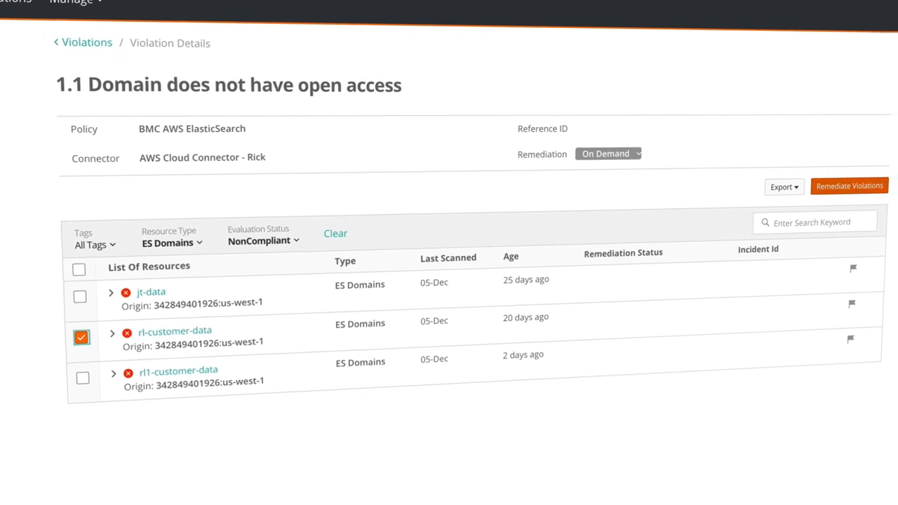
left_click(849, 186)
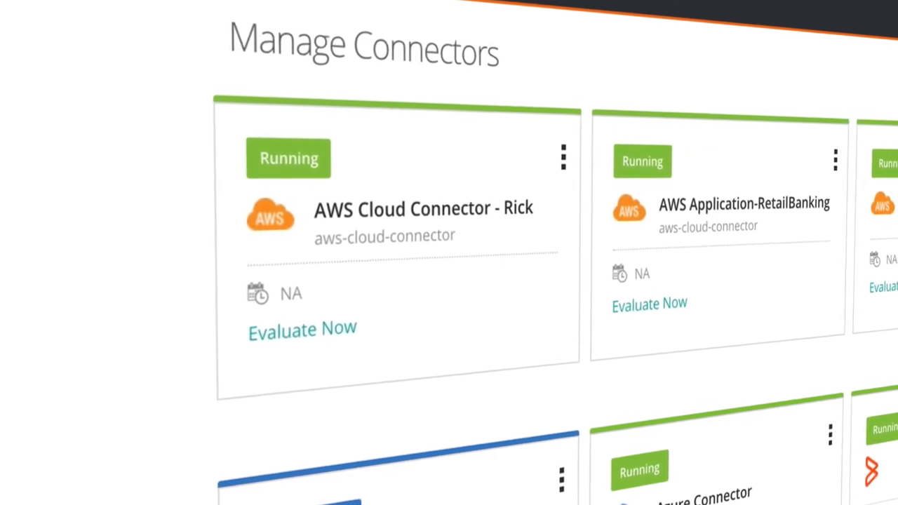
left_click(302, 330)
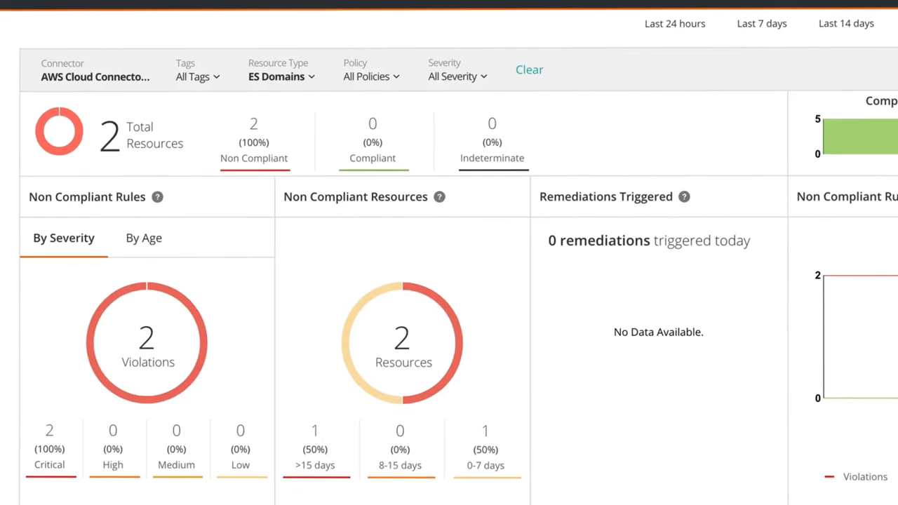